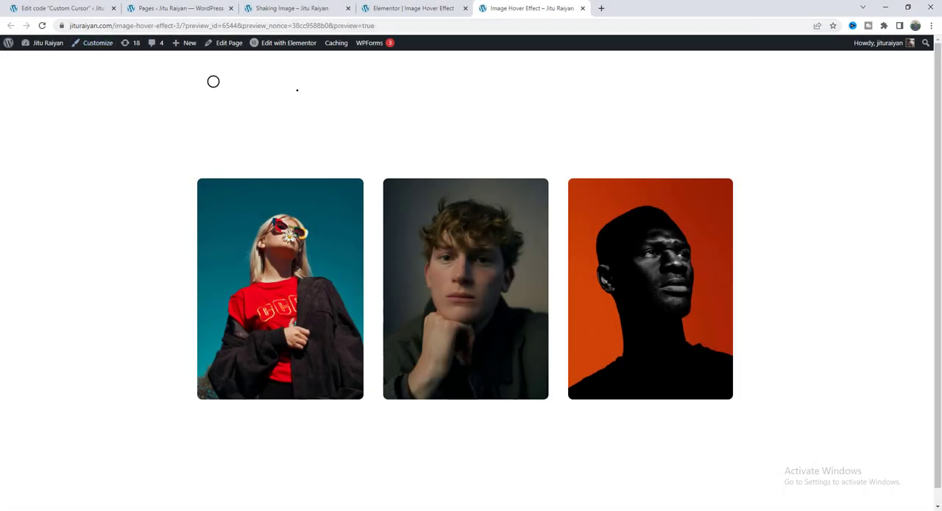
{"action": "mouse_move", "coordinate": [507, 138]}
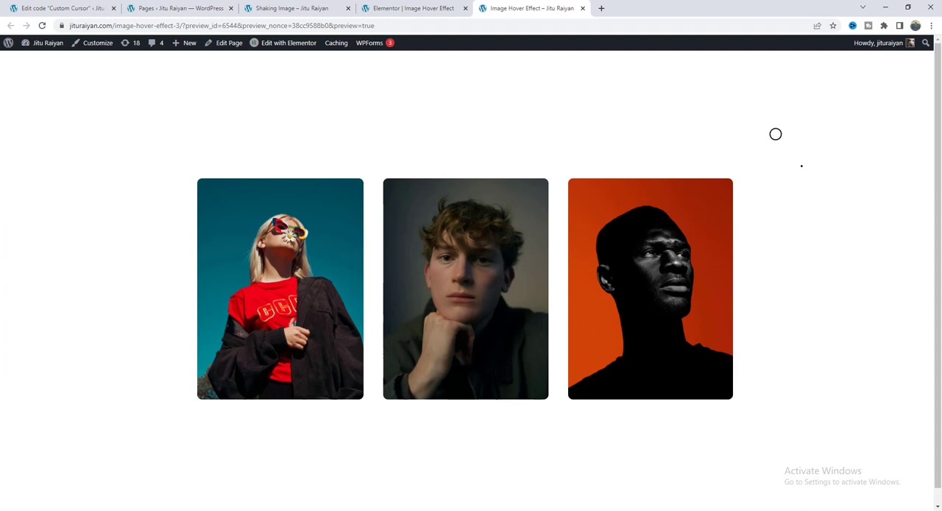
{"action": "mouse_move", "coordinate": [498, 88]}
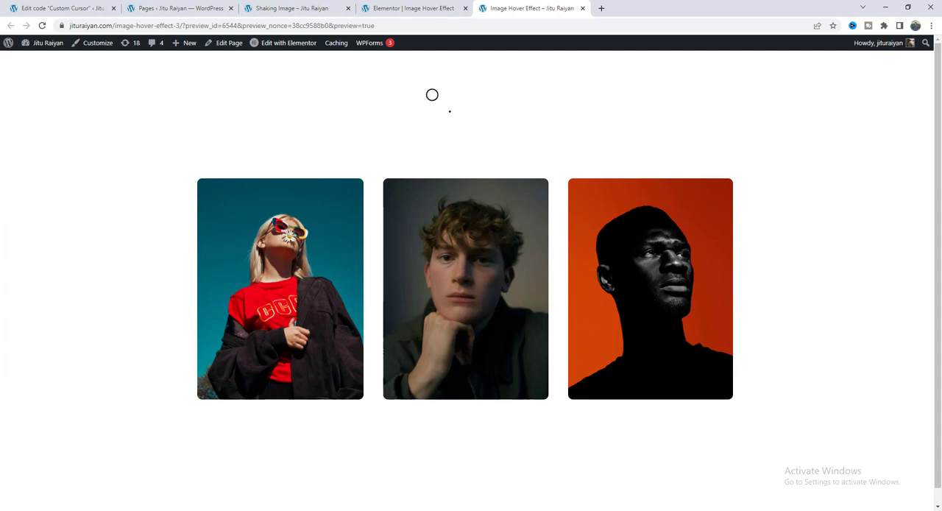
{"action": "mouse_move", "coordinate": [341, 133]}
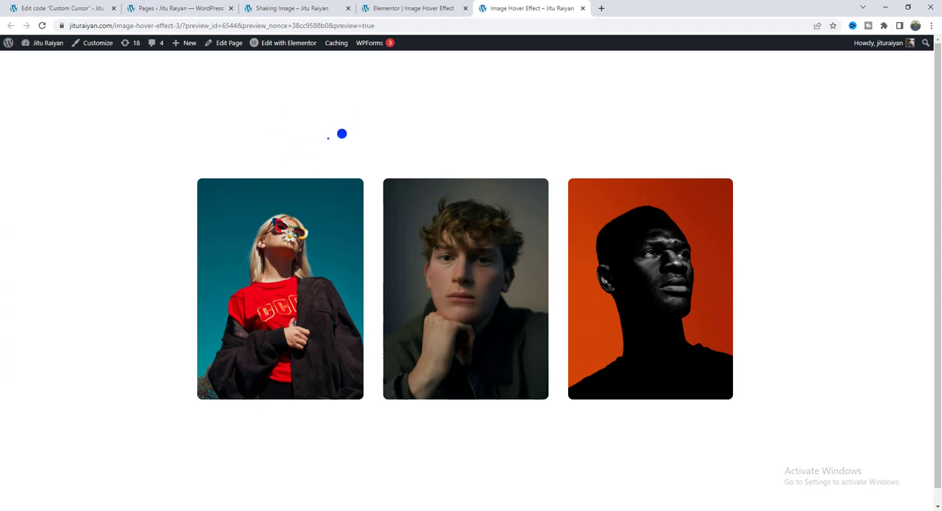
{"action": "mouse_move", "coordinate": [304, 124]}
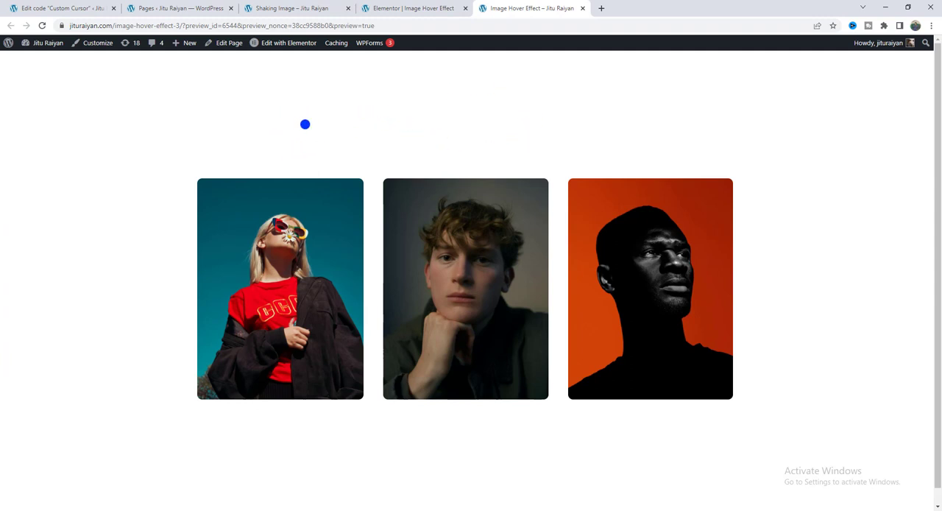
{"action": "mouse_move", "coordinate": [449, 111]}
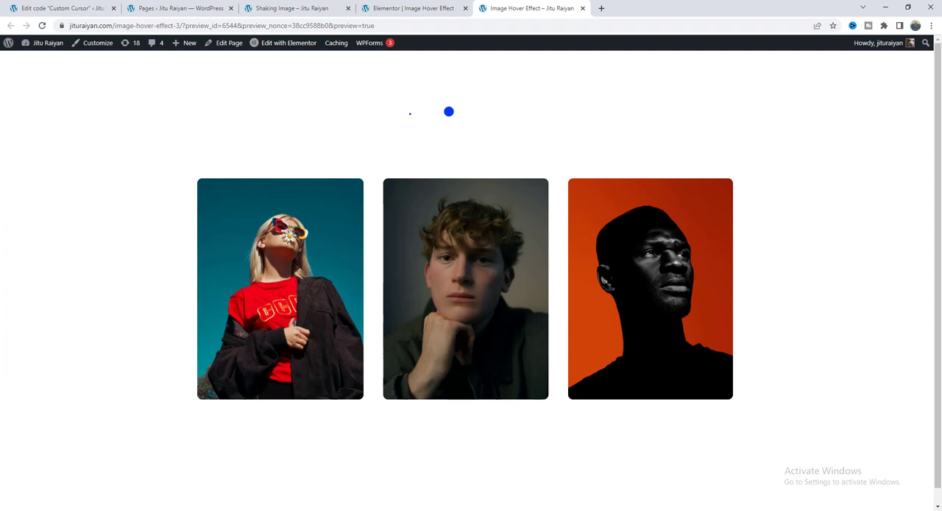
{"action": "mouse_move", "coordinate": [494, 132]}
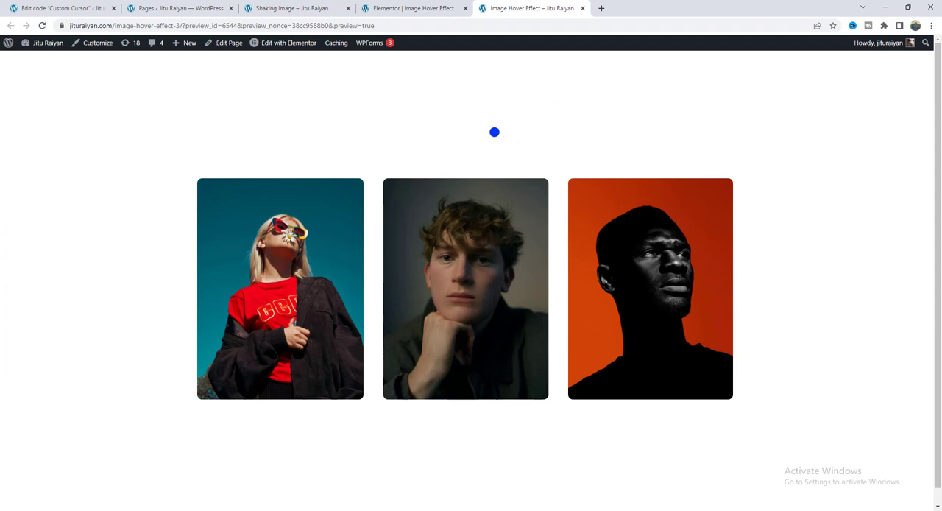
{"action": "mouse_move", "coordinate": [358, 133]}
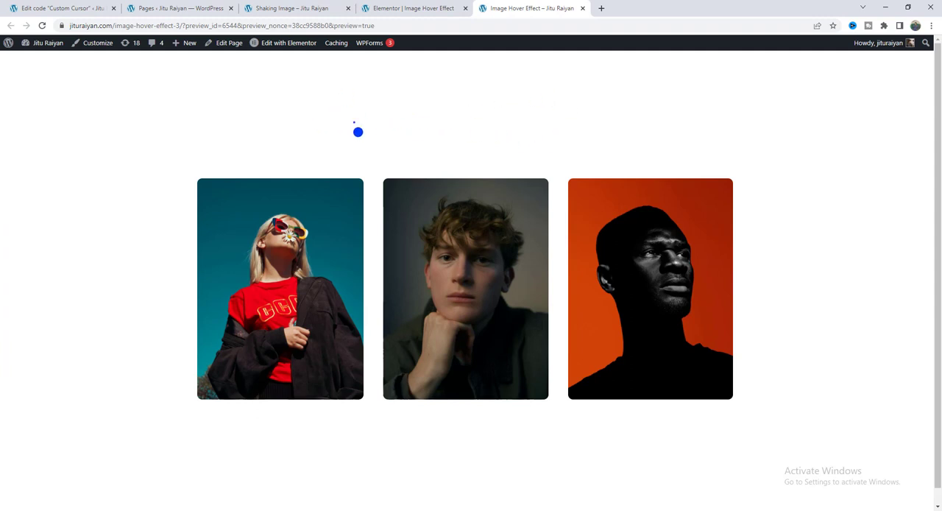
{"action": "mouse_move", "coordinate": [348, 107]}
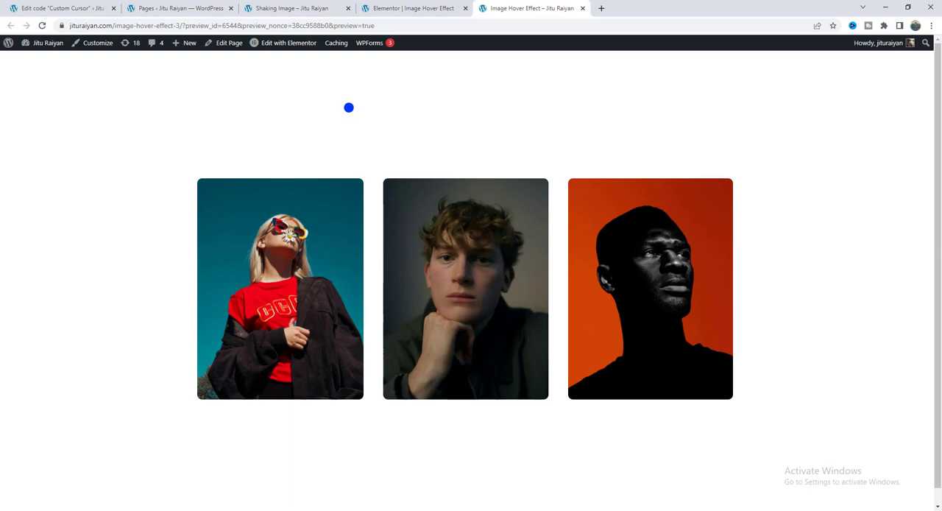
{"action": "mouse_move", "coordinate": [401, 89]}
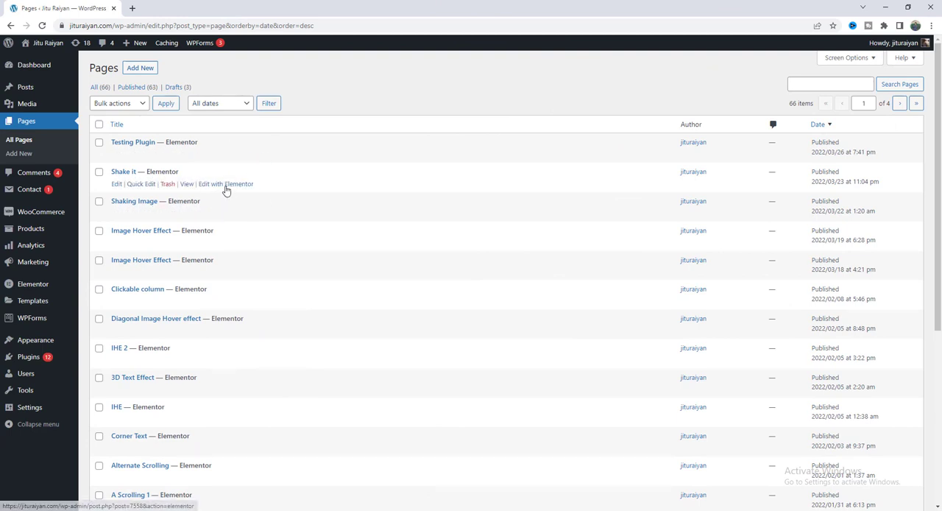
{"action": "mouse_move", "coordinate": [206, 246]}
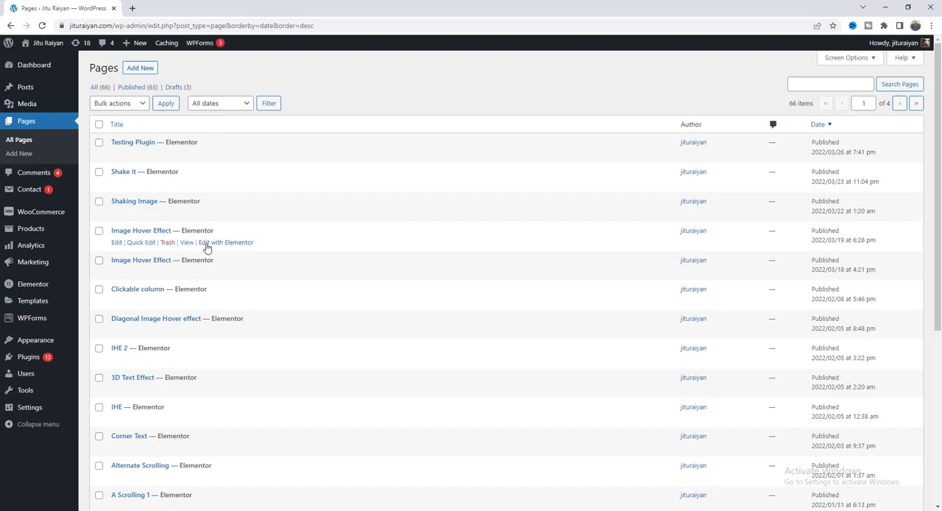
Step: Open Image Hover Effect in Elementor and delete its empty HTML widget via Navigator
{"action": "left_click", "coordinate": [226, 242]}
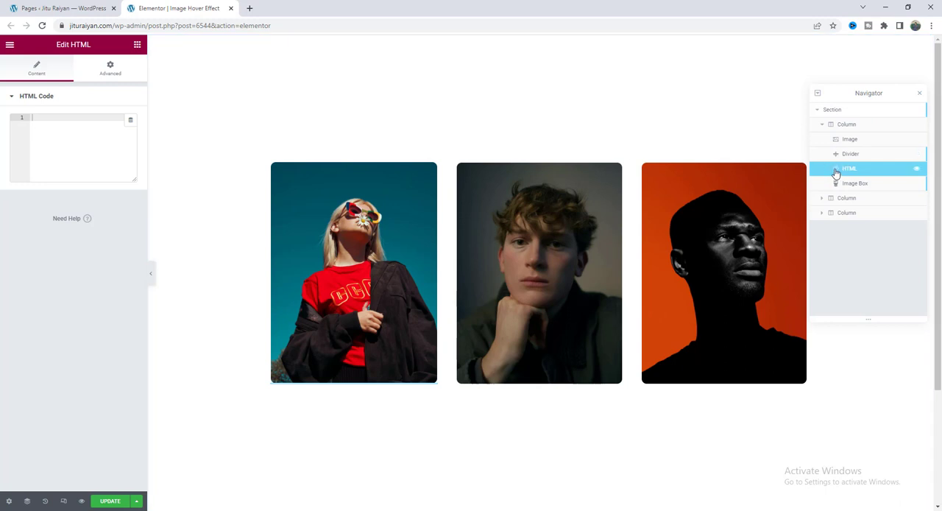
{"action": "mouse_move", "coordinate": [832, 169]}
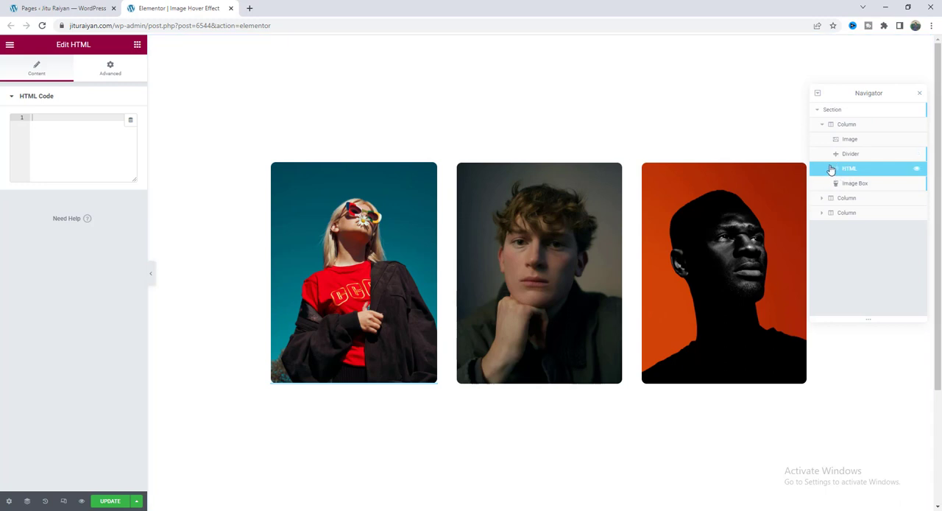
{"action": "right_click", "coordinate": [848, 169]}
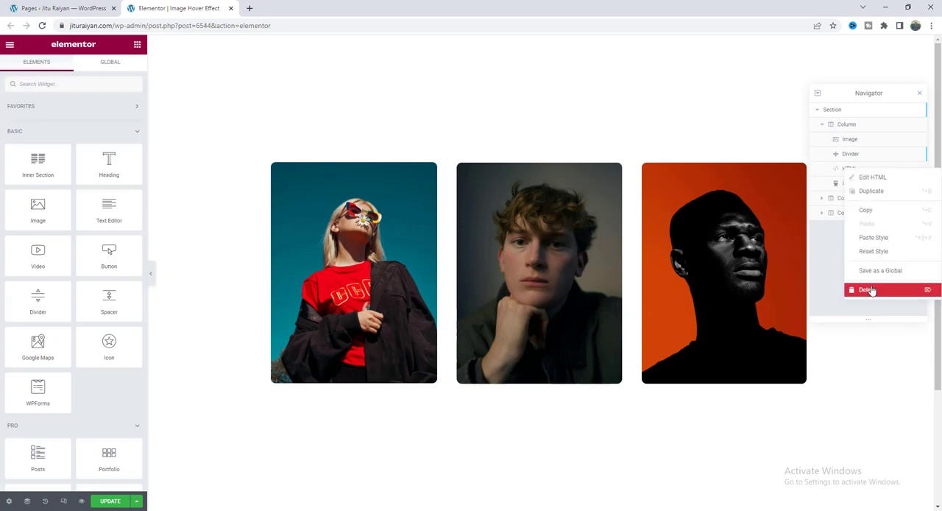
{"action": "left_click", "coordinate": [867, 289]}
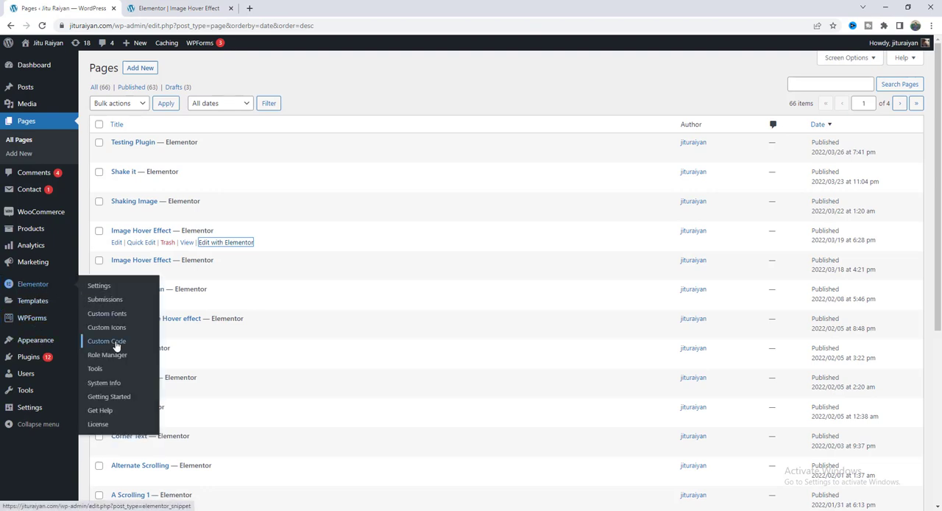
Step: Go to Elementor's Custom Code screen from the admin menu
{"action": "left_click", "coordinate": [105, 340]}
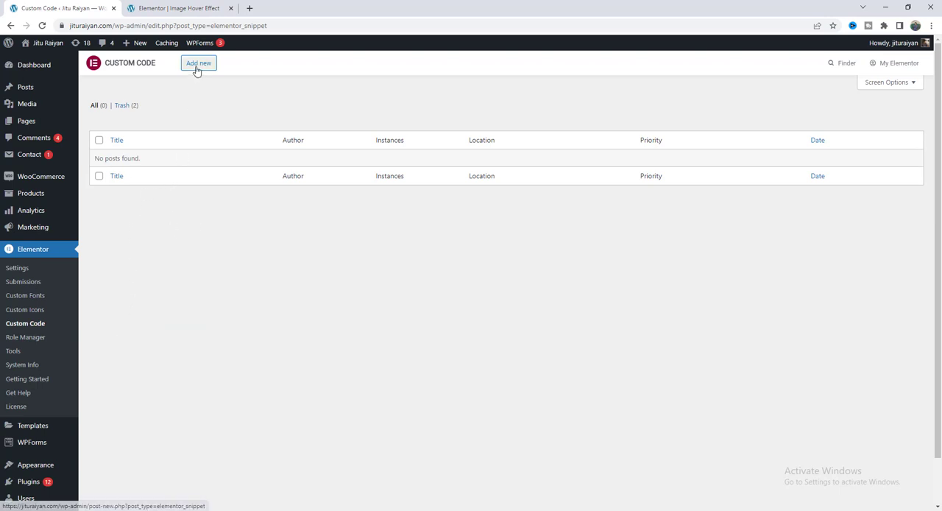
Step: Add snippet 'Custom Cursor' with the kursor.css stylesheet link at </body> - End, then publish
{"action": "left_click", "coordinate": [198, 62]}
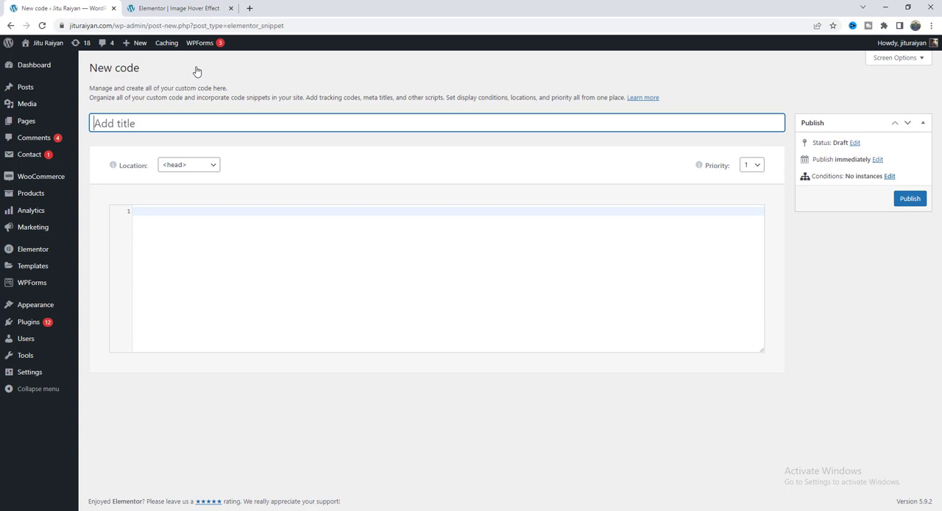
{"action": "type", "text": "Custom C"}
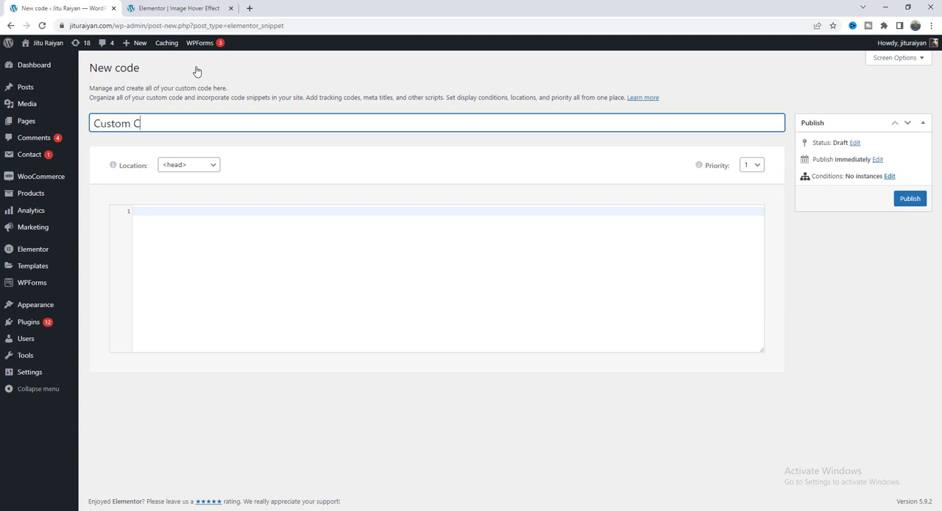
{"action": "type", "text": "ursor"}
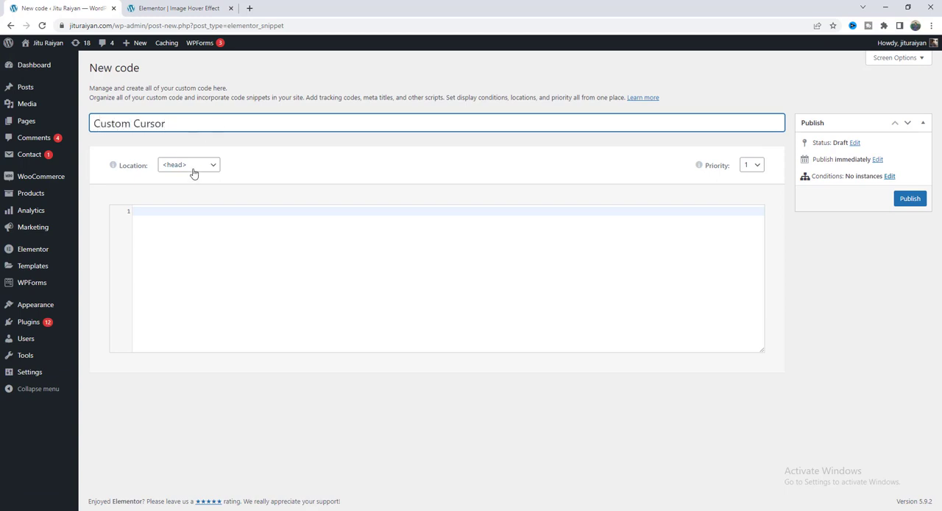
{"action": "left_click", "coordinate": [189, 164]}
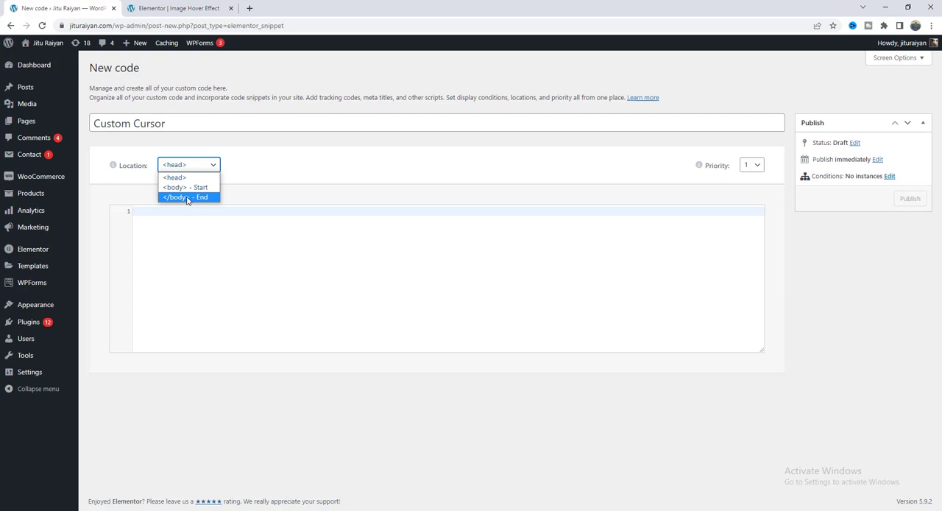
{"action": "left_click", "coordinate": [188, 196]}
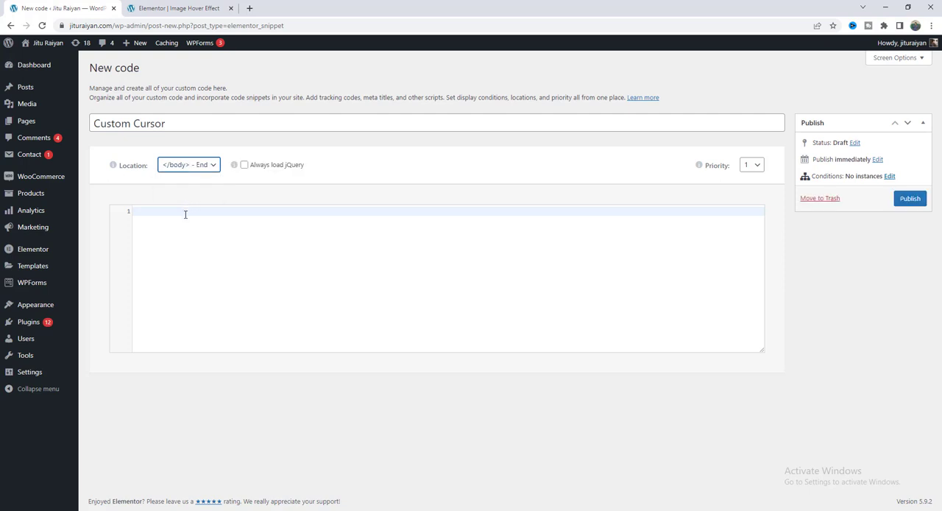
{"action": "type", "text": "<link rel=\"stylesheet\" href=\"https://unpkg.com/kursor/dist/kursor.css\">"}
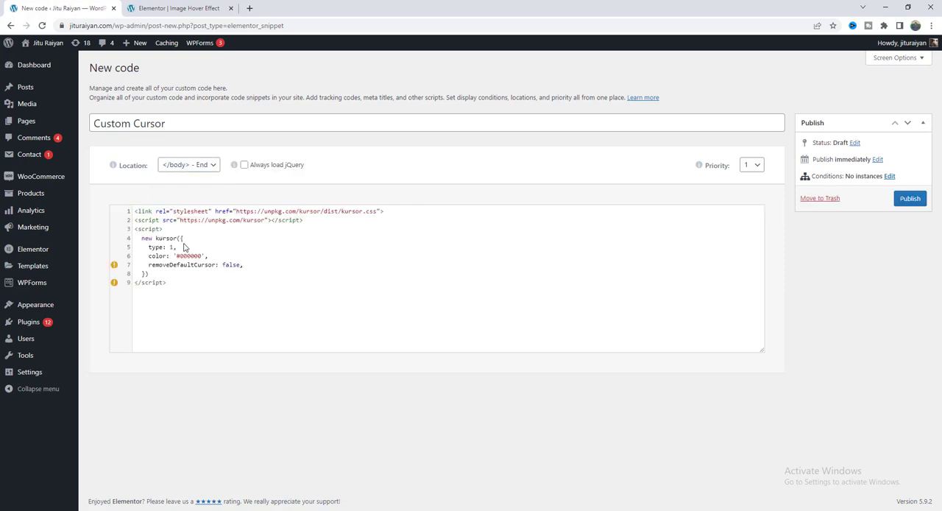
{"action": "left_click", "coordinate": [911, 197]}
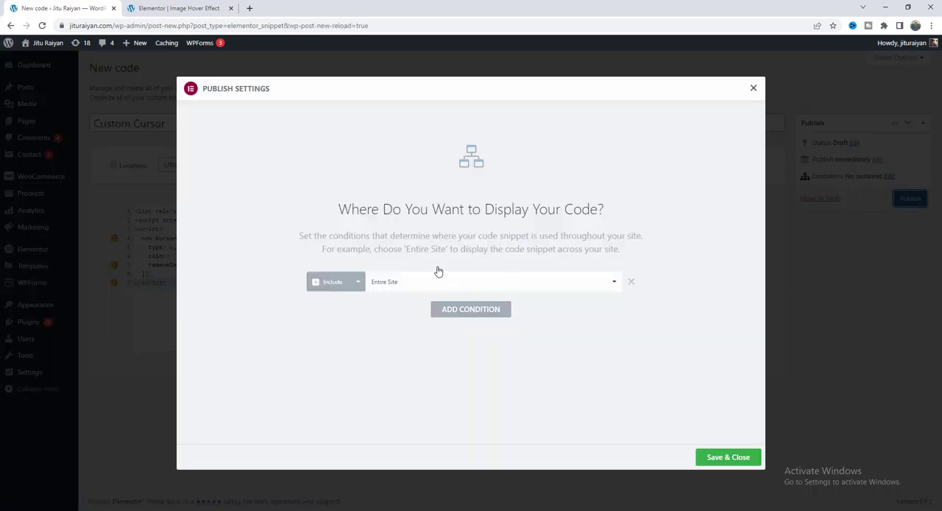
Step: Set the snippet's display condition to Entire Site and save it
{"action": "left_click", "coordinate": [493, 281]}
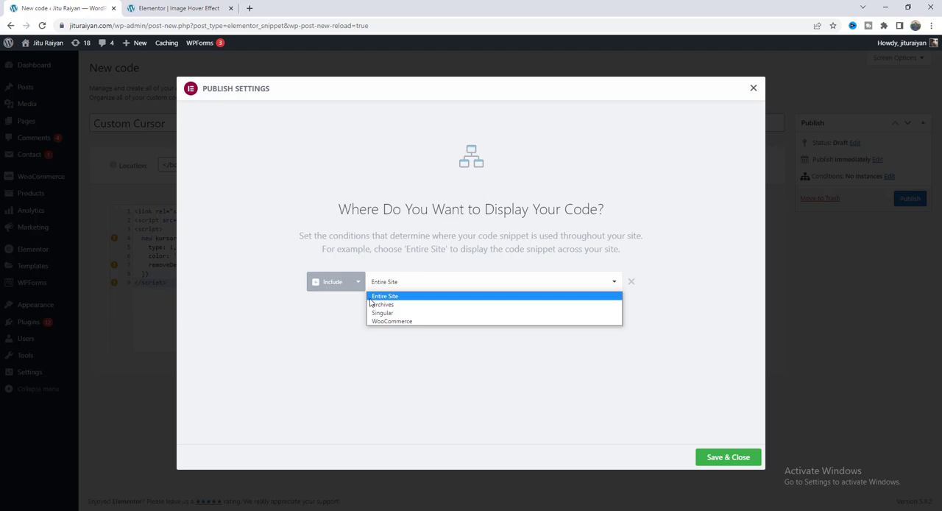
{"action": "left_click", "coordinate": [727, 457]}
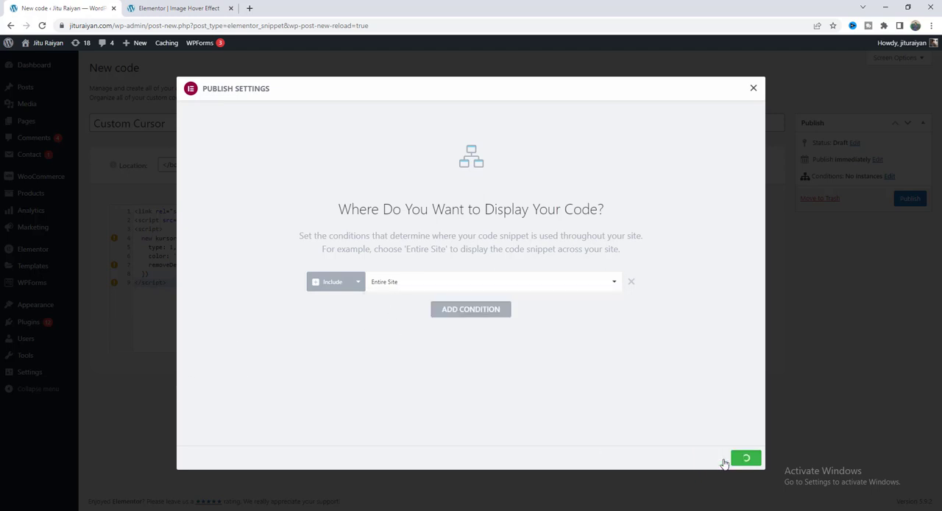
{"action": "left_click", "coordinate": [747, 456]}
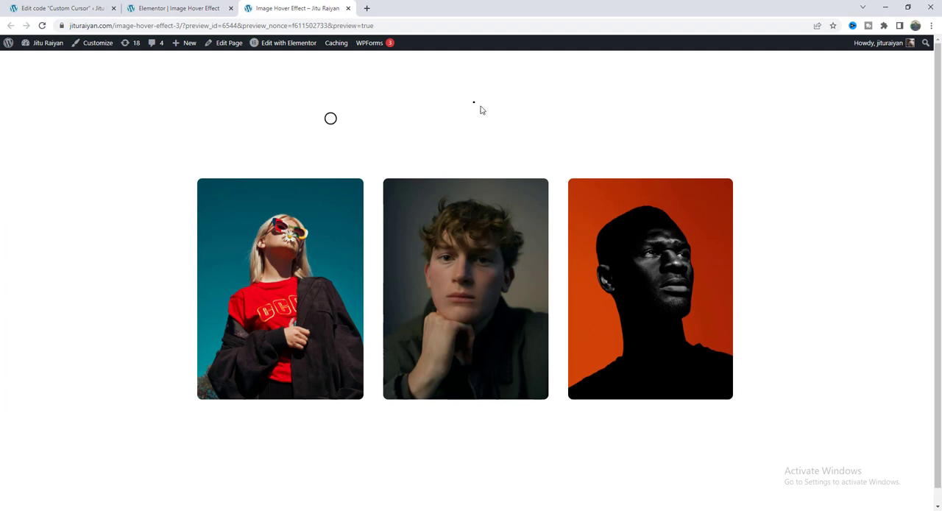
{"action": "mouse_move", "coordinate": [133, 203]}
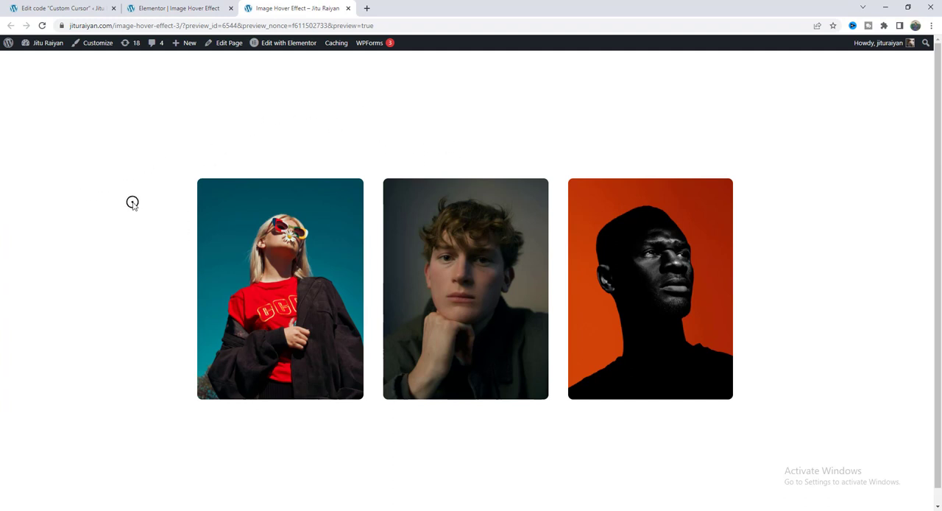
{"action": "mouse_move", "coordinate": [261, 133]}
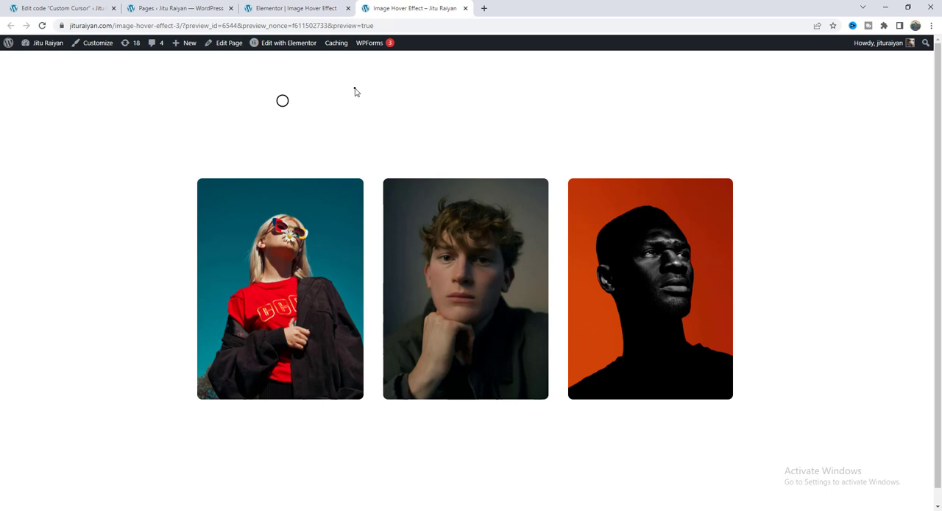
Step: View the kursor ring on the live Shaking Image and Image Hover Effect pages
{"action": "left_click", "coordinate": [179, 8]}
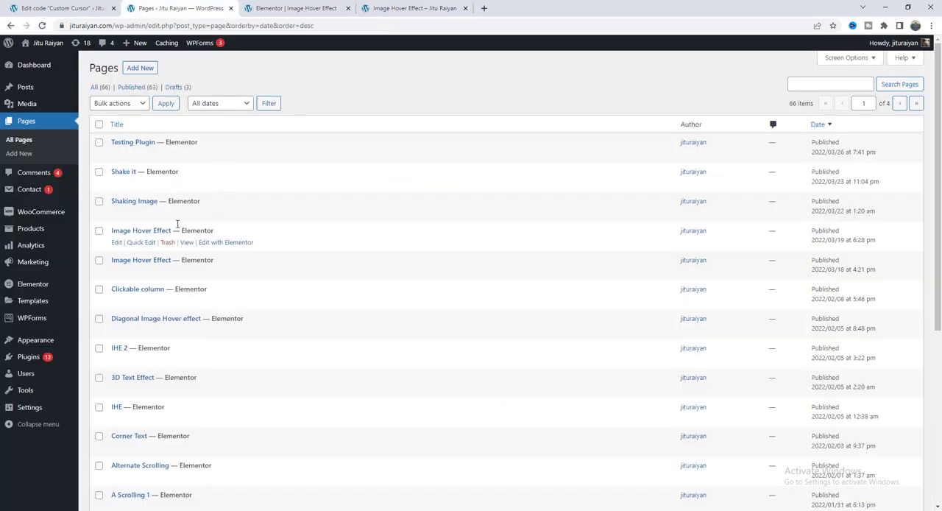
{"action": "left_click", "coordinate": [134, 200]}
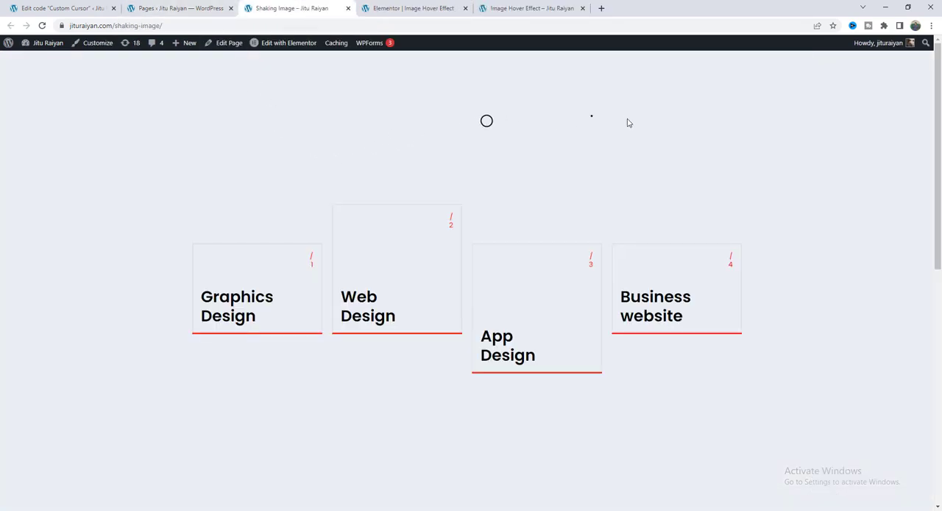
{"action": "mouse_move", "coordinate": [608, 150]}
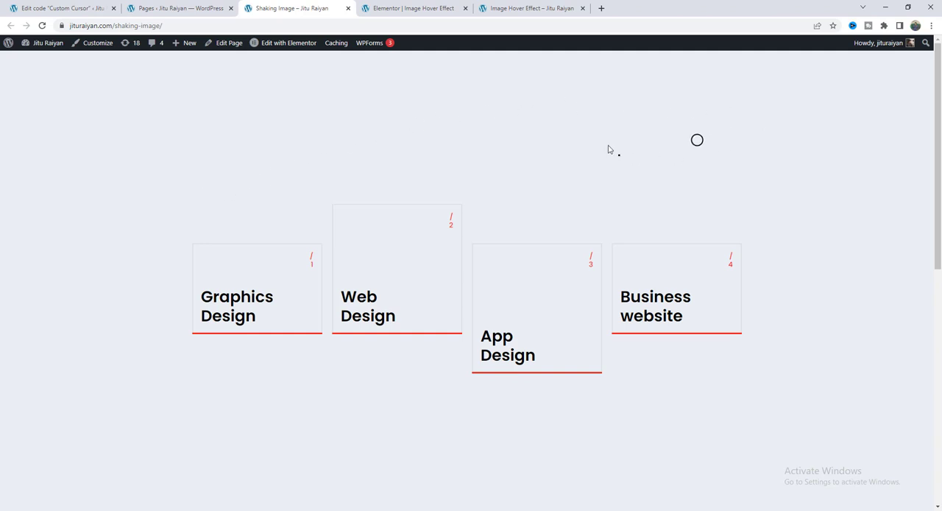
{"action": "mouse_move", "coordinate": [145, 167]}
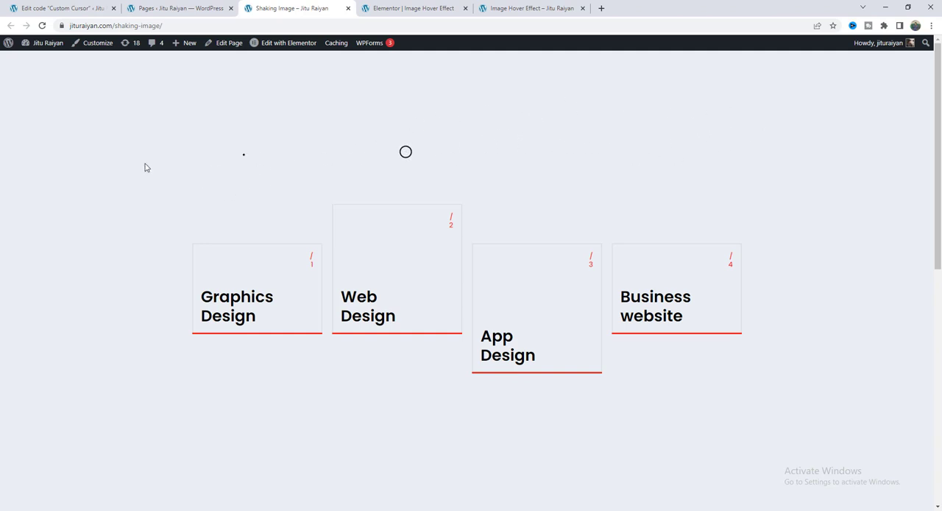
{"action": "mouse_move", "coordinate": [409, 248]}
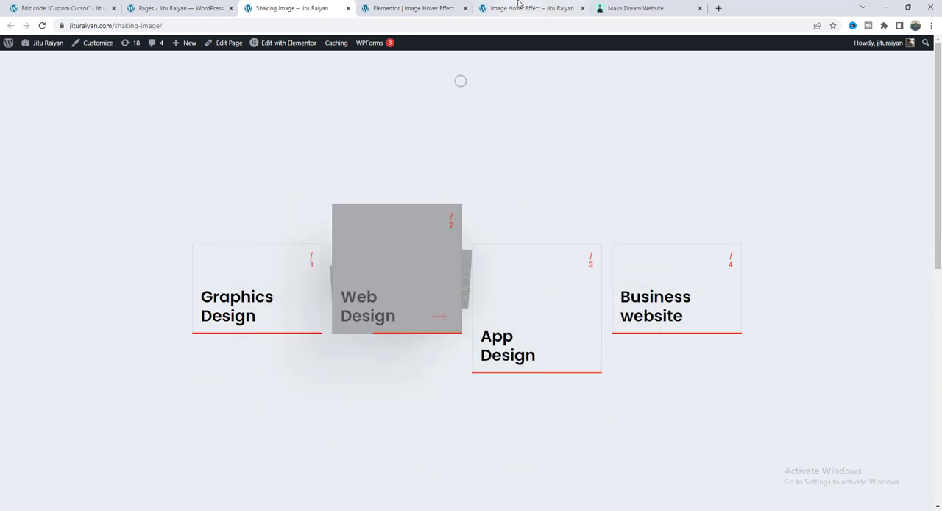
{"action": "left_click", "coordinate": [529, 8]}
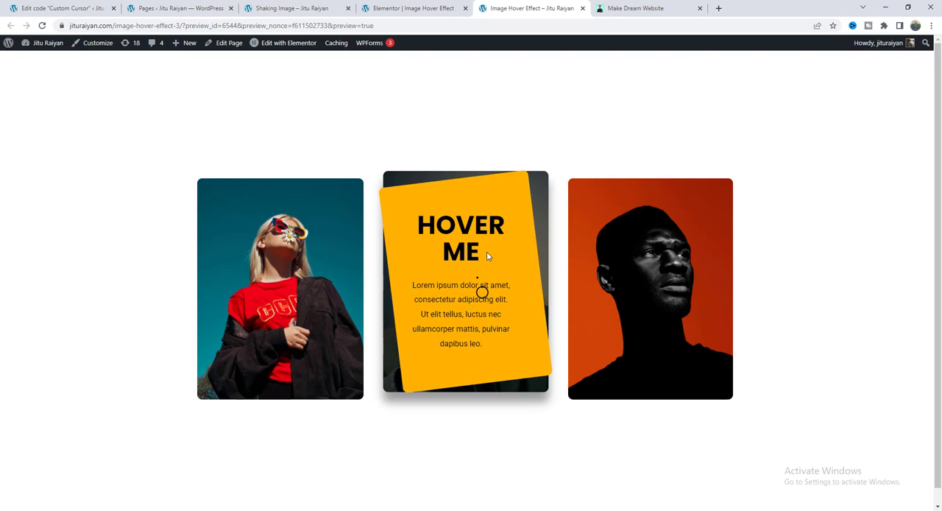
Step: Browse the Make Dream Website Gumroad store of $2.99 Elementor design packs
{"action": "left_click", "coordinate": [645, 8]}
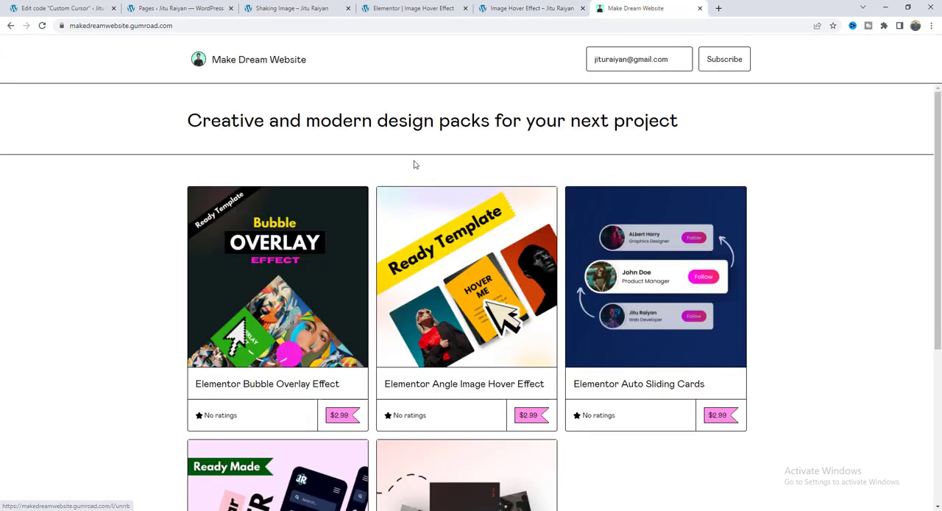
{"action": "scroll", "scroll_direction": "down", "scroll_amount": 3}
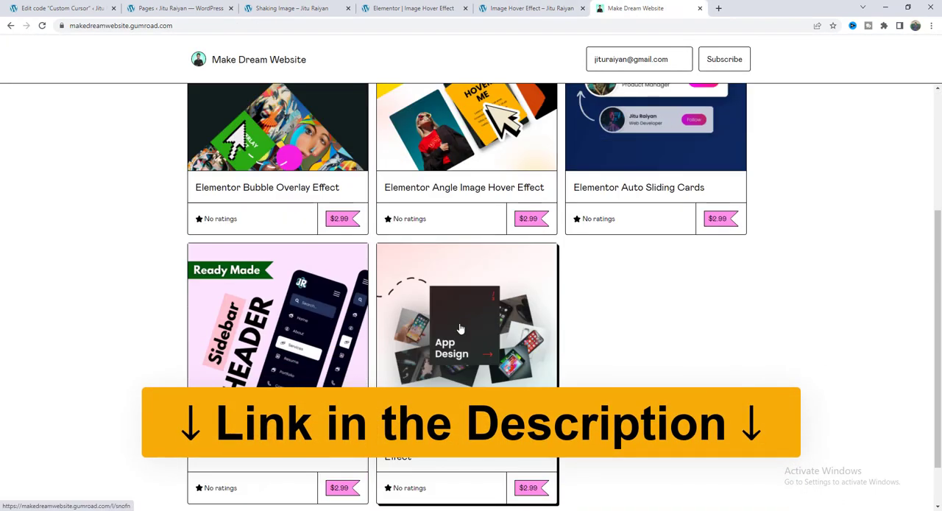
{"action": "scroll", "scroll_direction": "down", "scroll_amount": 3}
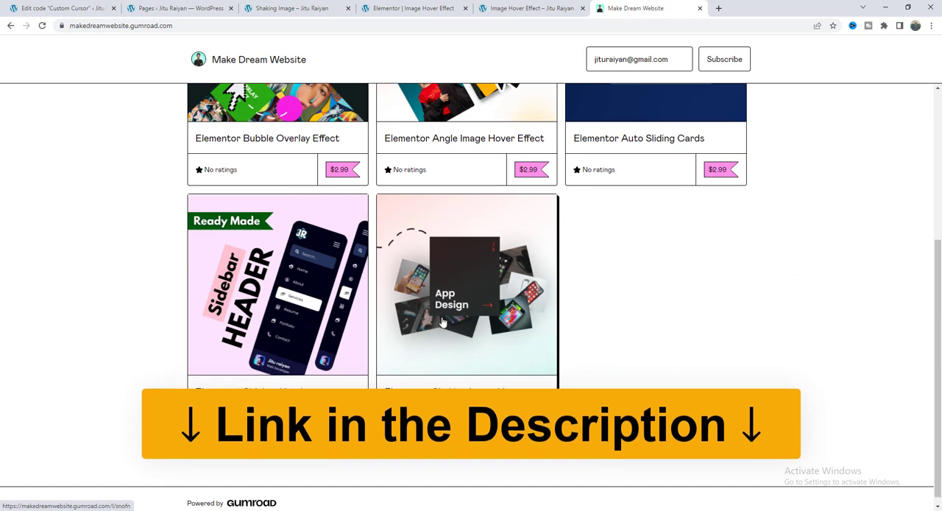
{"action": "scroll", "scroll_direction": "up", "scroll_amount": 3}
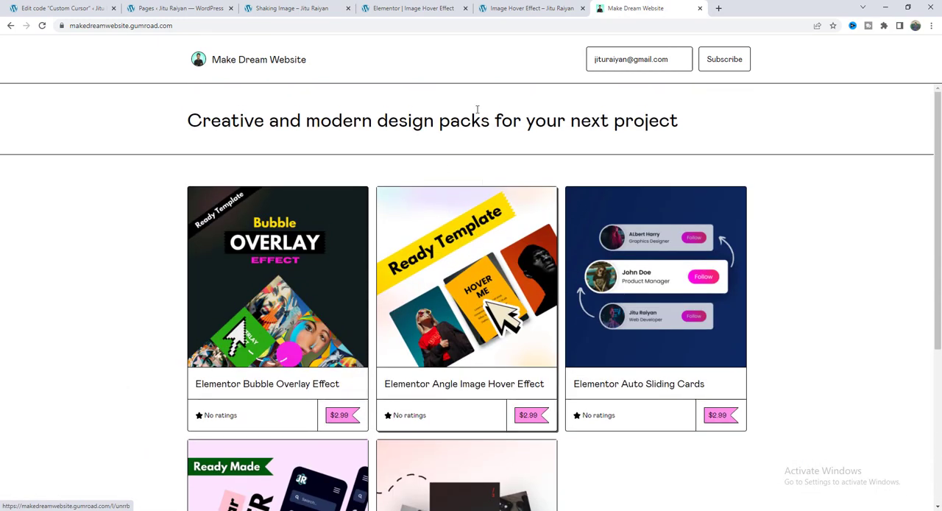
{"action": "left_click", "coordinate": [59, 10]}
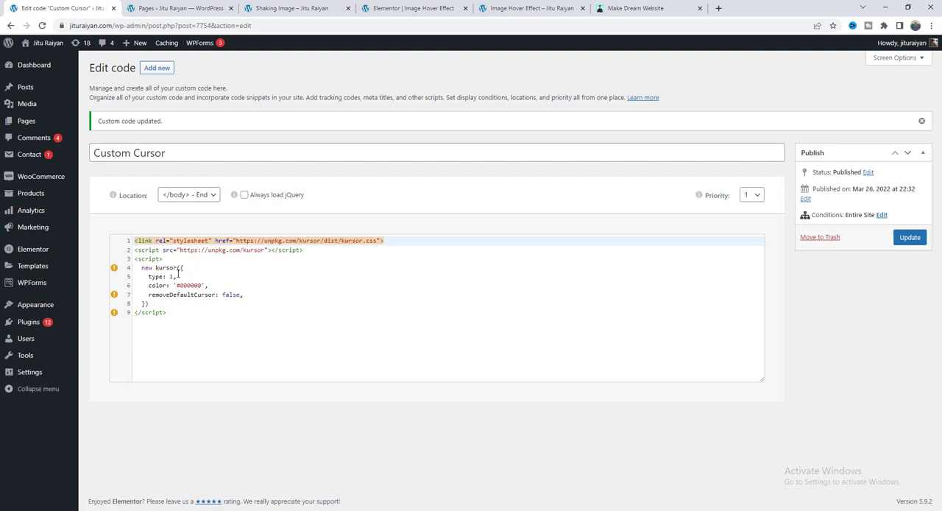
{"action": "mouse_move", "coordinate": [155, 285]}
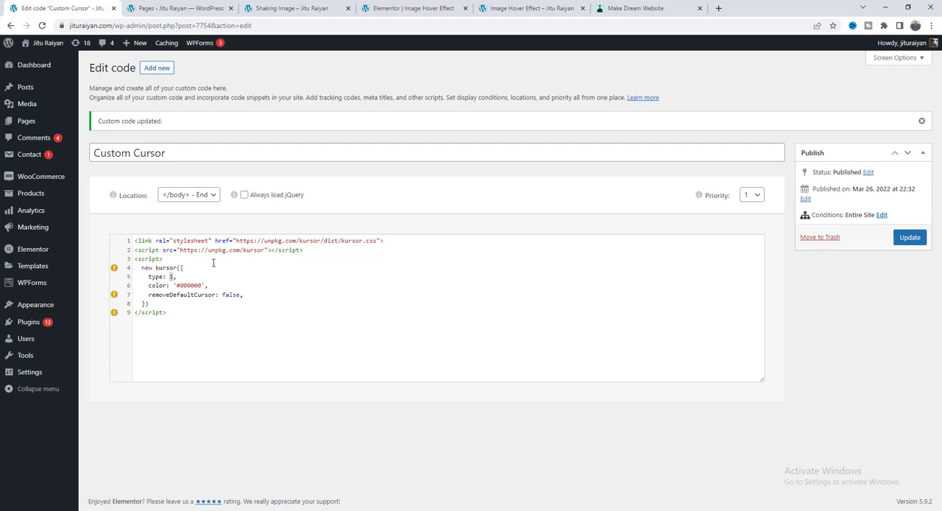
Step: Change the kursor type from 1 to 2 and begin changing removeDefaultCursor
{"action": "left_click", "coordinate": [291, 9]}
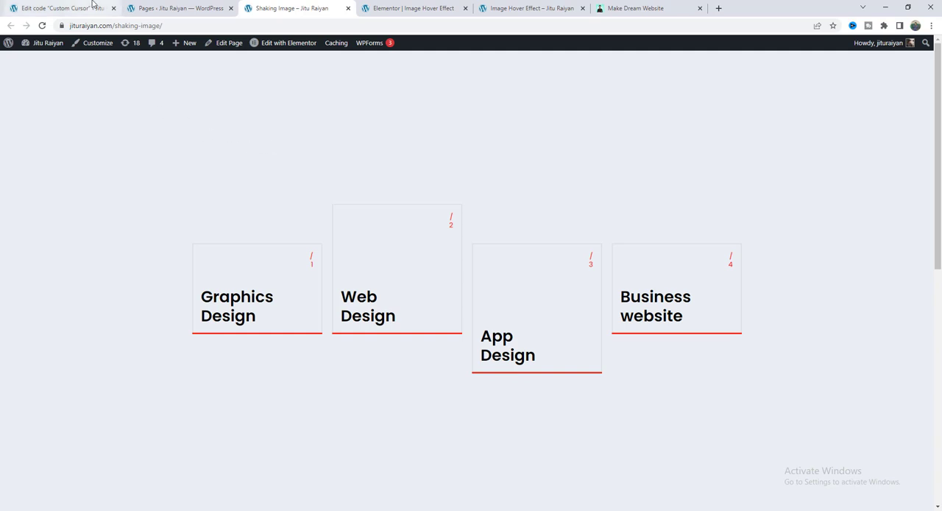
{"action": "left_click", "coordinate": [59, 8]}
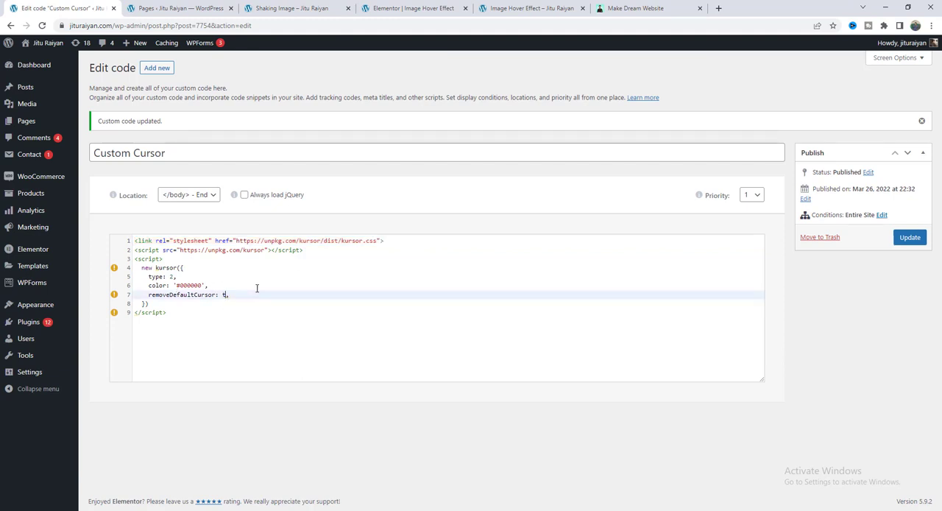
Step: Check the type 2 dot, set removeDefaultCursor to true, and select the #000000 colour value
{"action": "left_click", "coordinate": [294, 11]}
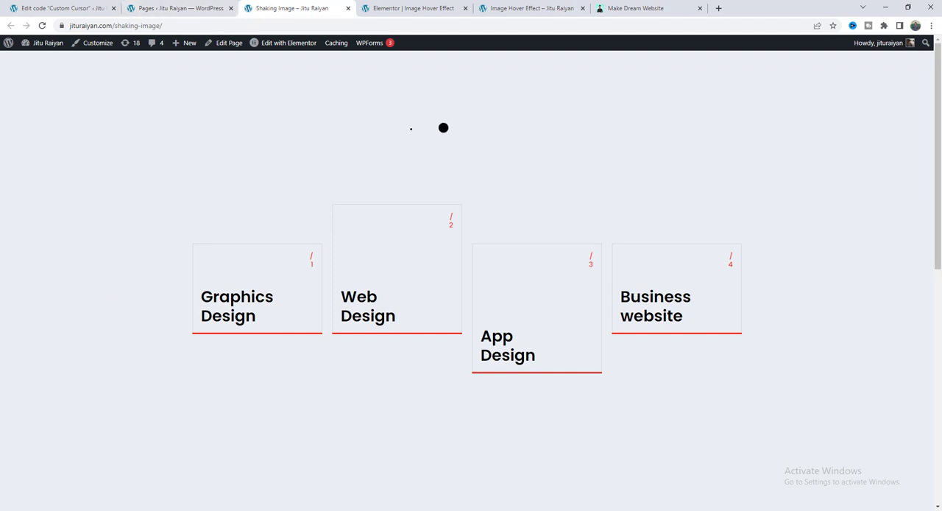
{"action": "mouse_move", "coordinate": [225, 171]}
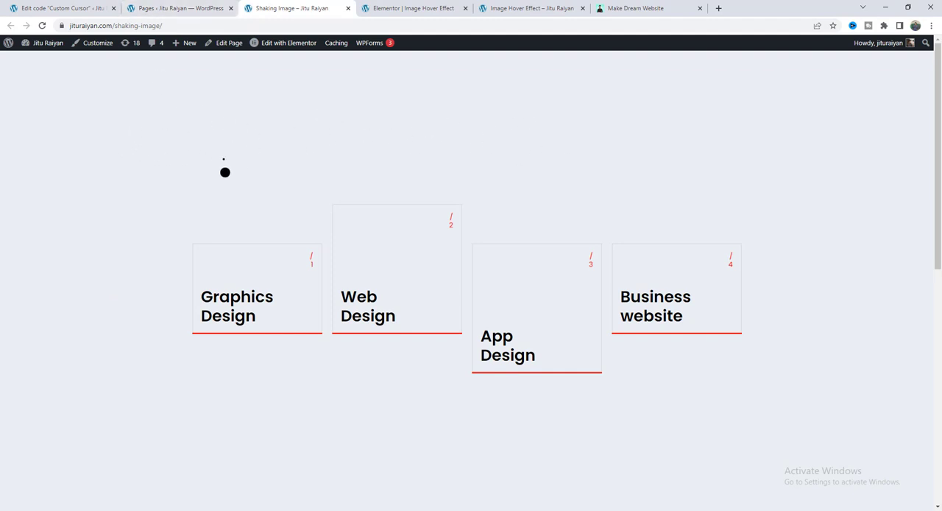
{"action": "left_click", "coordinate": [62, 10]}
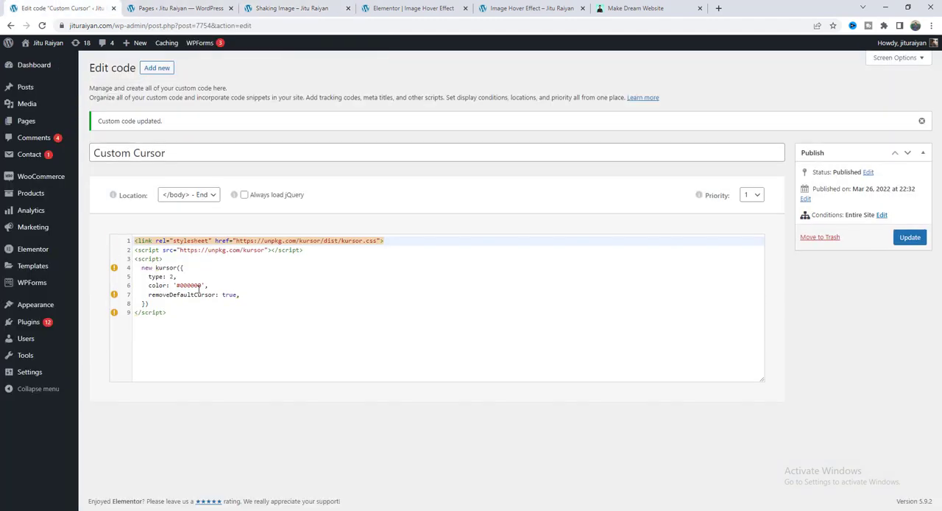
{"action": "left_click", "coordinate": [203, 285]}
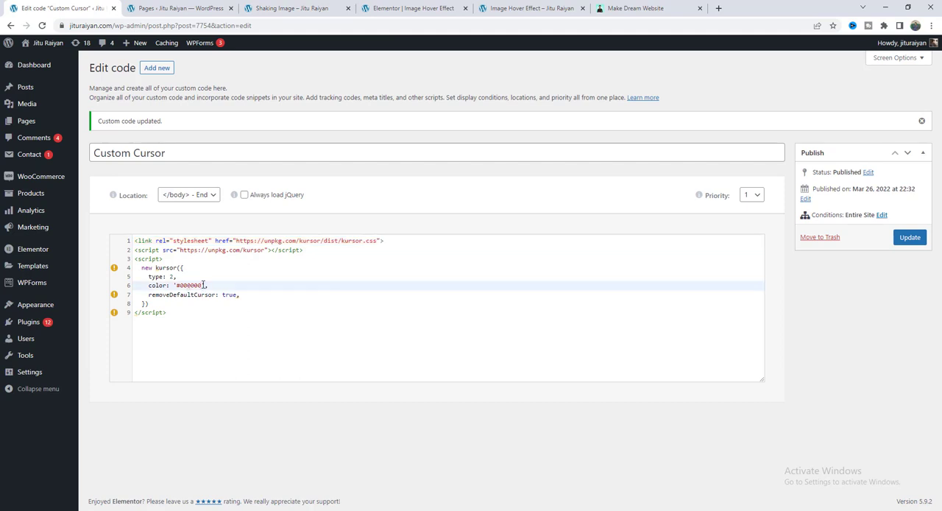
{"action": "double_click", "coordinate": [188, 285]}
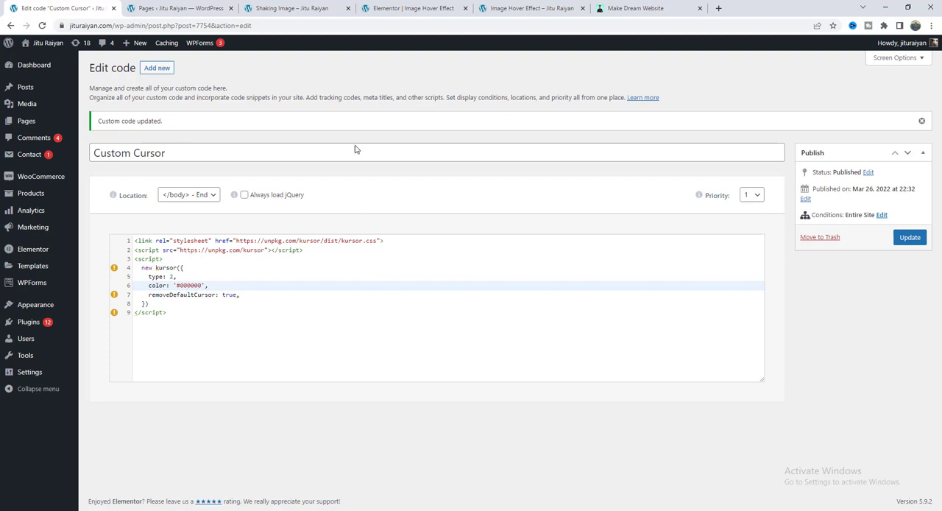
{"action": "left_click", "coordinate": [413, 8]}
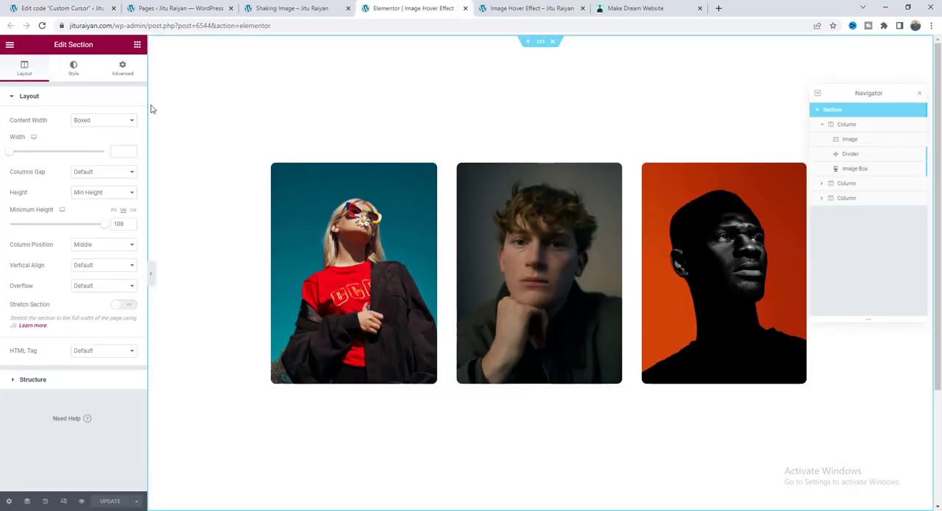
Step: Sample a blue hex from Elementor's Background color picker and retype it as the cursor colour
{"action": "left_click", "coordinate": [72, 66]}
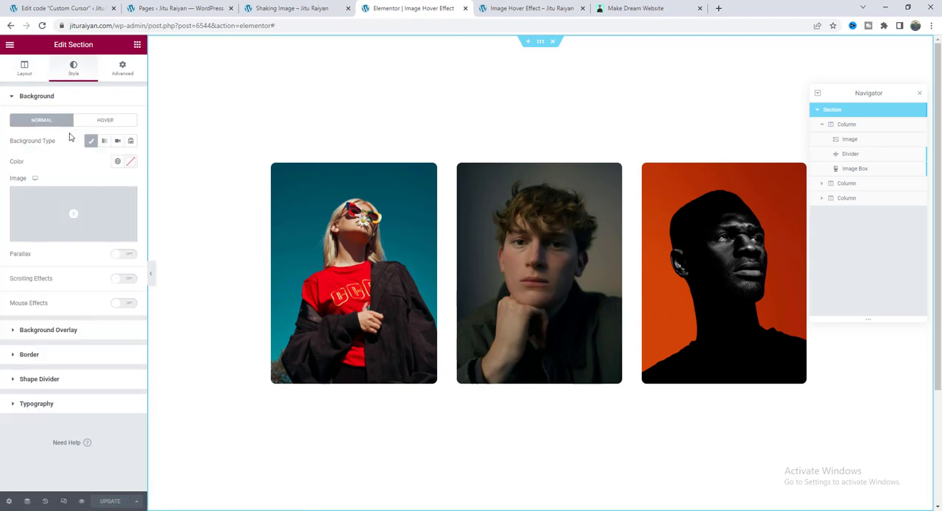
{"action": "left_click", "coordinate": [117, 161]}
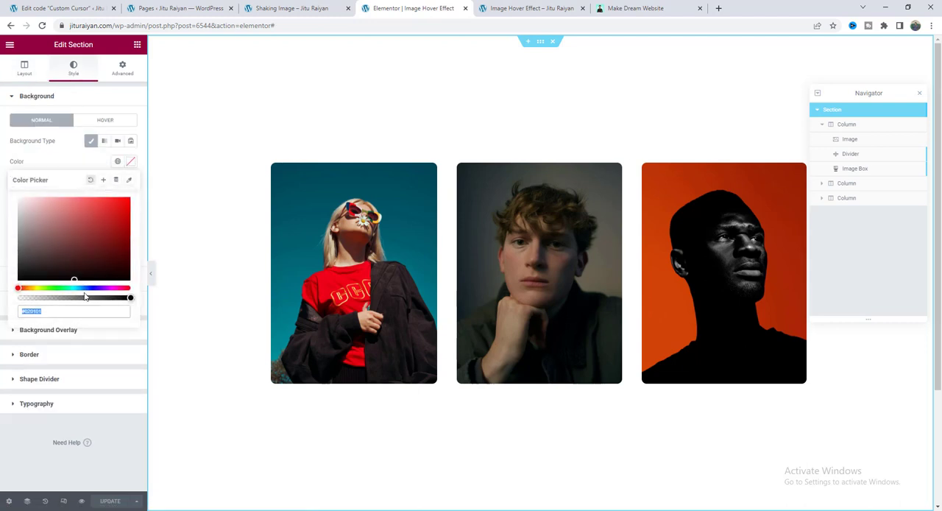
{"action": "left_click", "coordinate": [88, 287]}
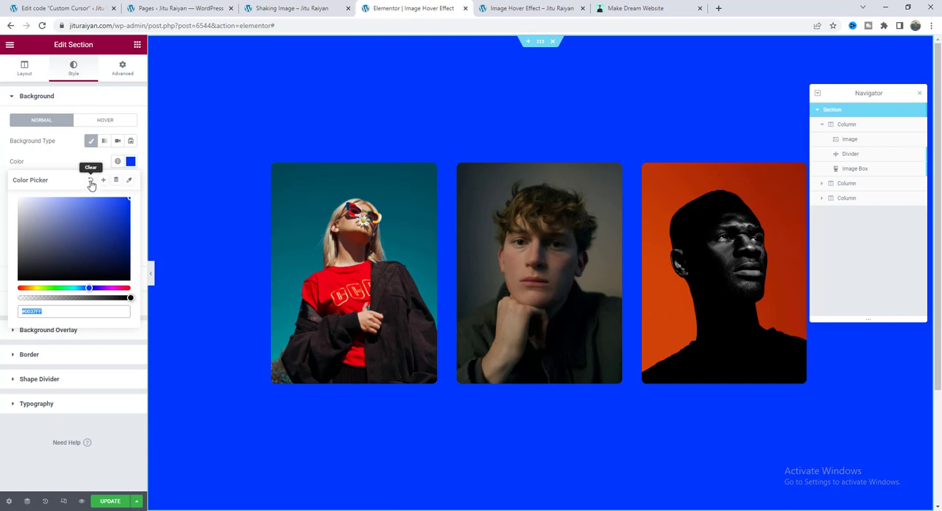
{"action": "left_click", "coordinate": [59, 6]}
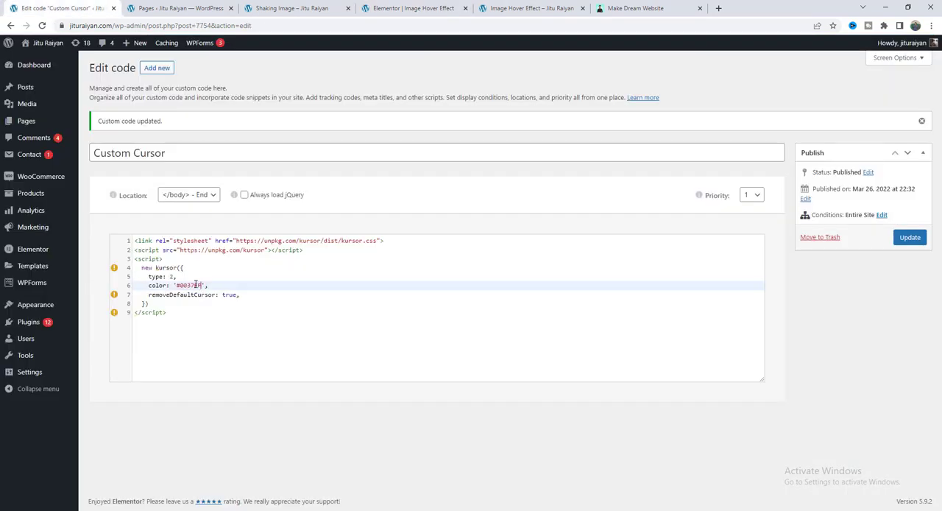
Step: Preview the solid blue kursor dot on the Image Hover Effect page
{"action": "left_click", "coordinate": [529, 8]}
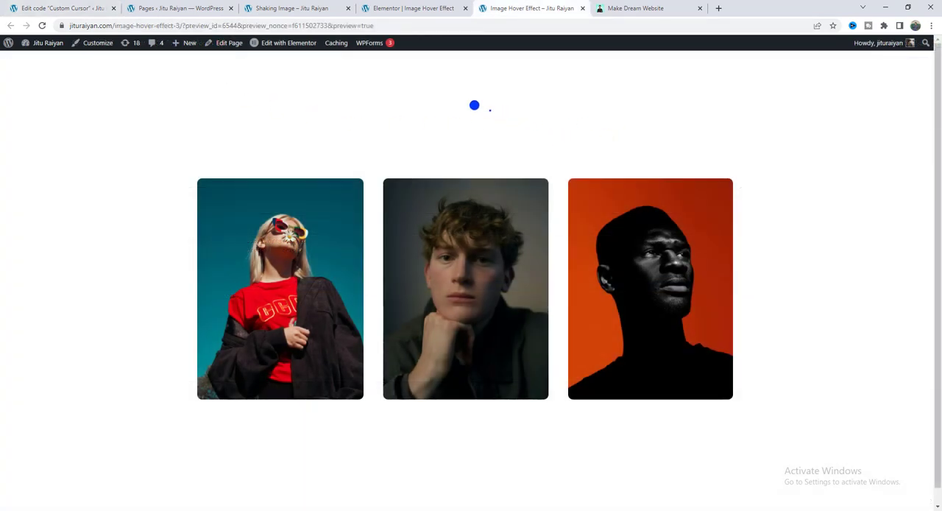
{"action": "mouse_move", "coordinate": [246, 135]}
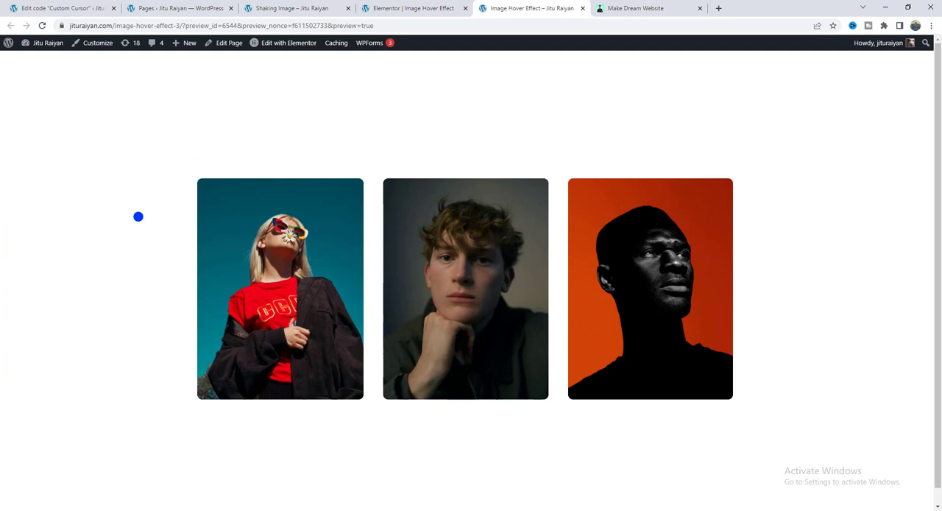
{"action": "mouse_move", "coordinate": [175, 263]}
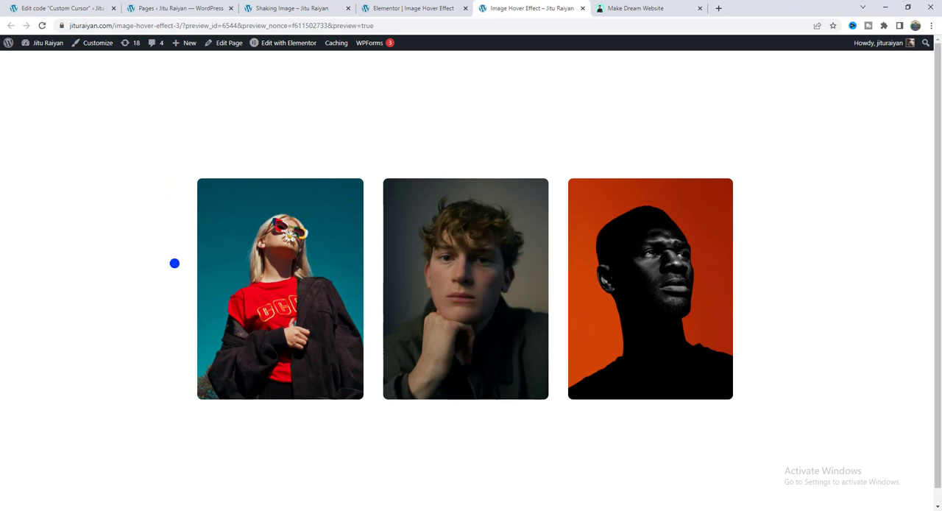